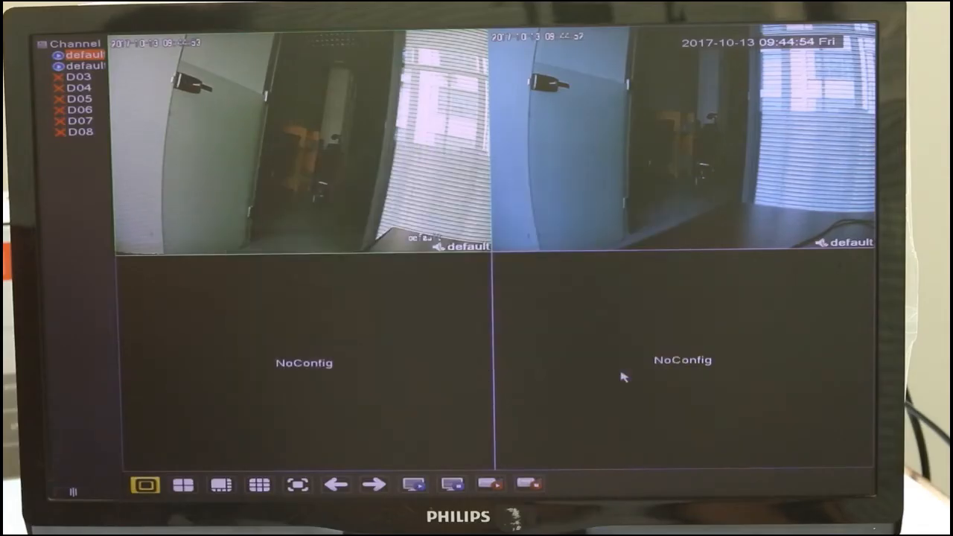
- Bring up the NVR main menu from the live view shortcut menu
right_click(623, 384)
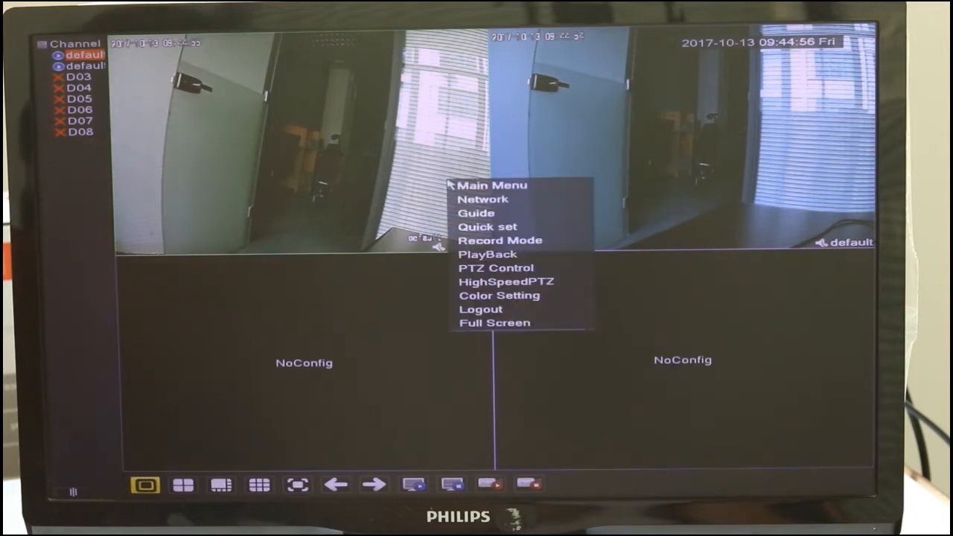
left_click(490, 184)
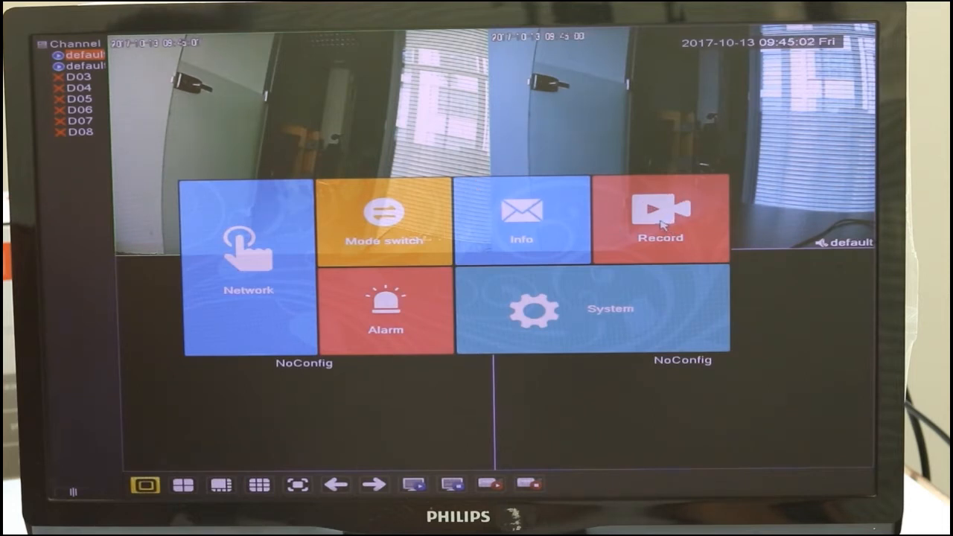
- Turn off Regular recording for Period 1 on all channels, leaving detect and alarm recording, and save
left_click(661, 216)
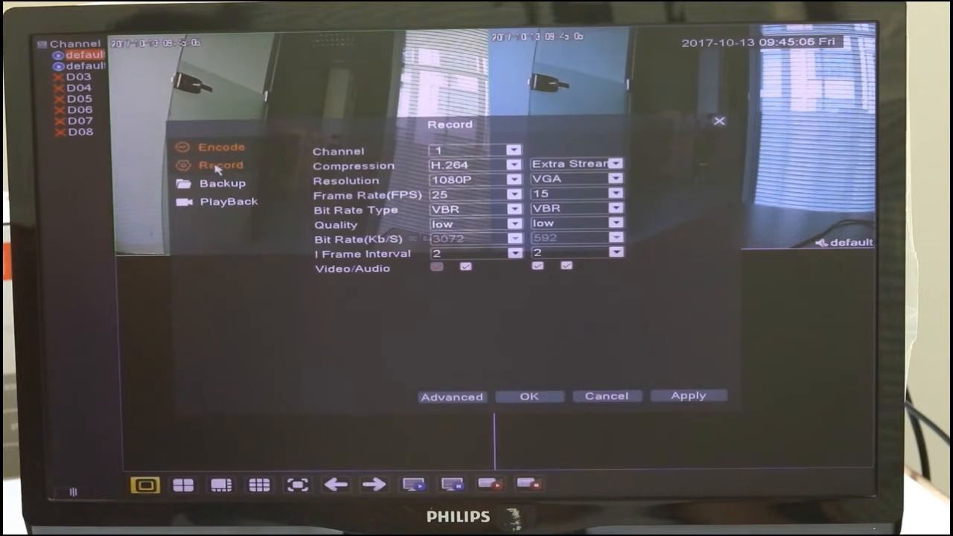
left_click(221, 164)
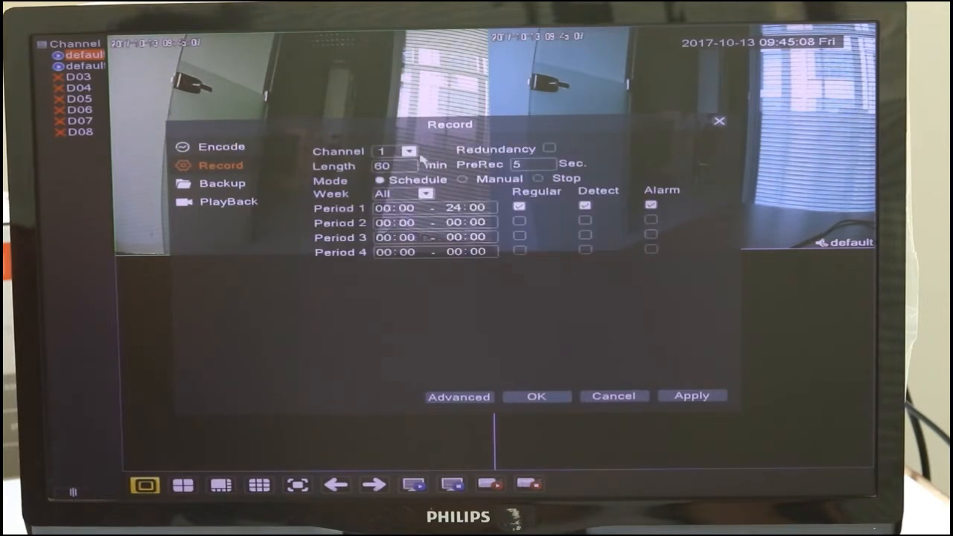
left_click(408, 150)
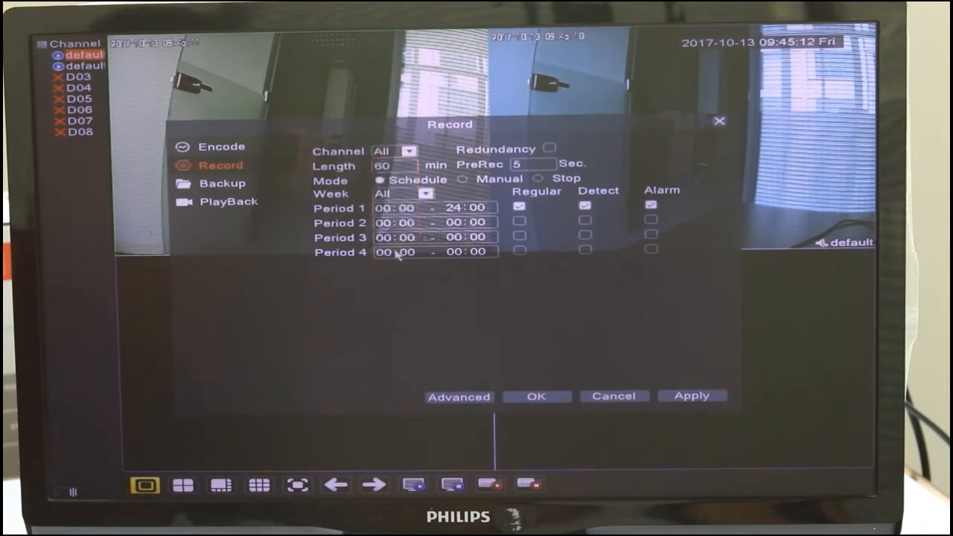
left_click(518, 207)
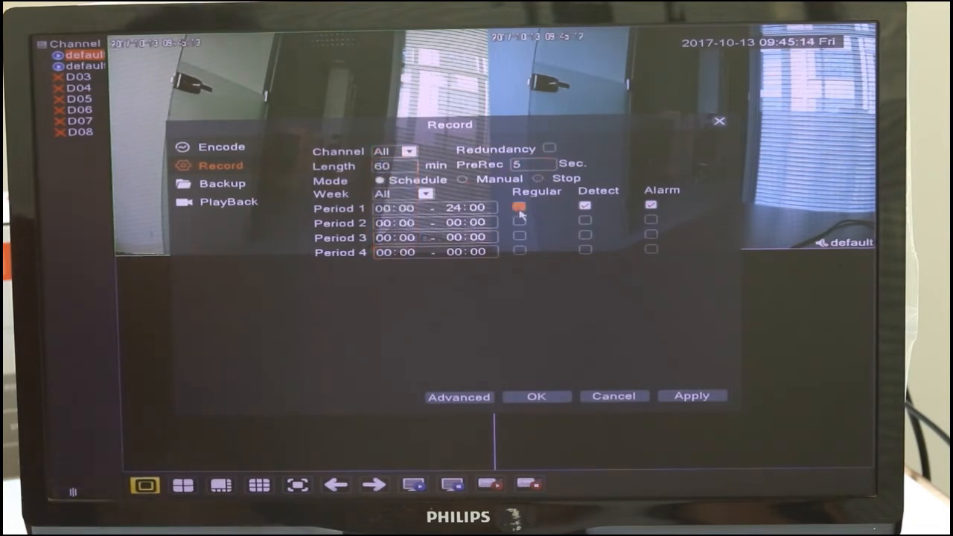
left_click(519, 206)
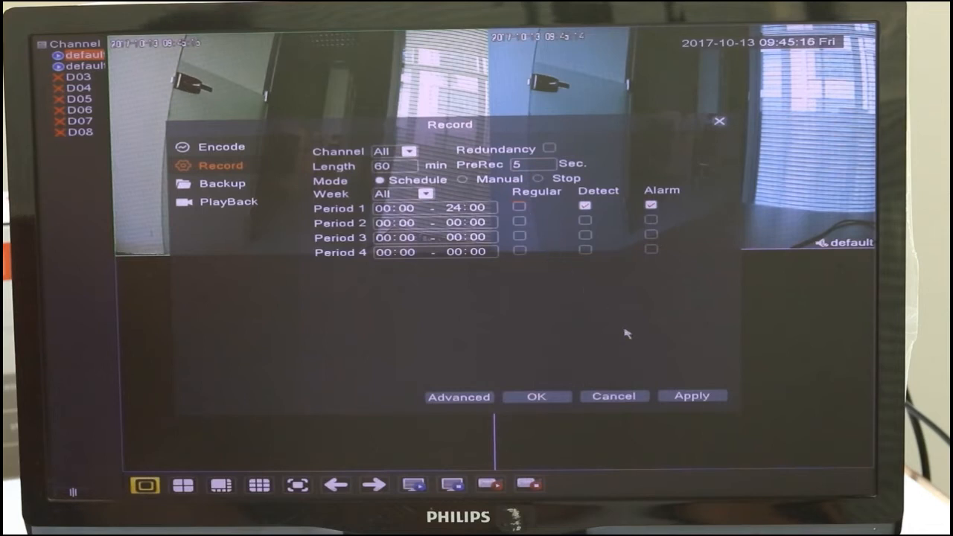
left_click(690, 396)
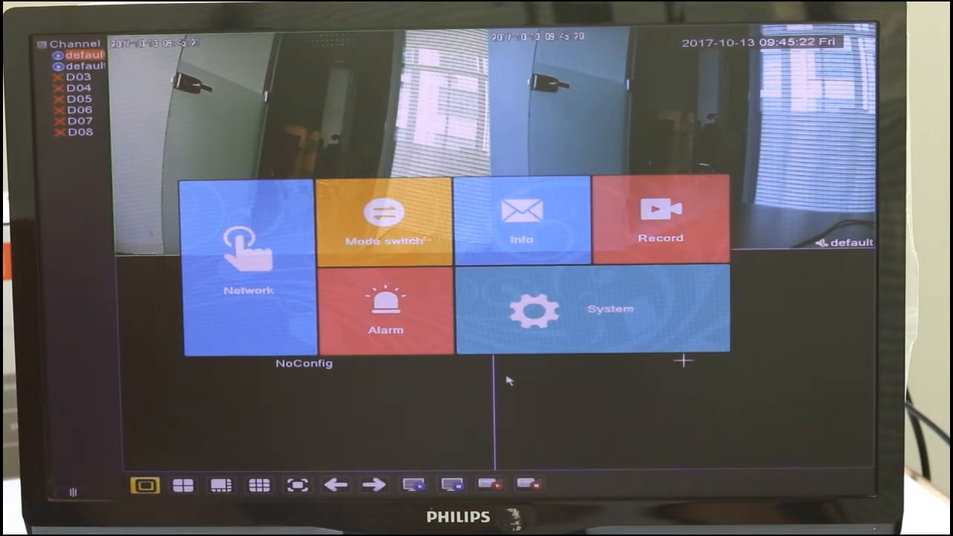
- Go into the Alarm motion detection settings for channel 1 and its watched region
left_click(384, 320)
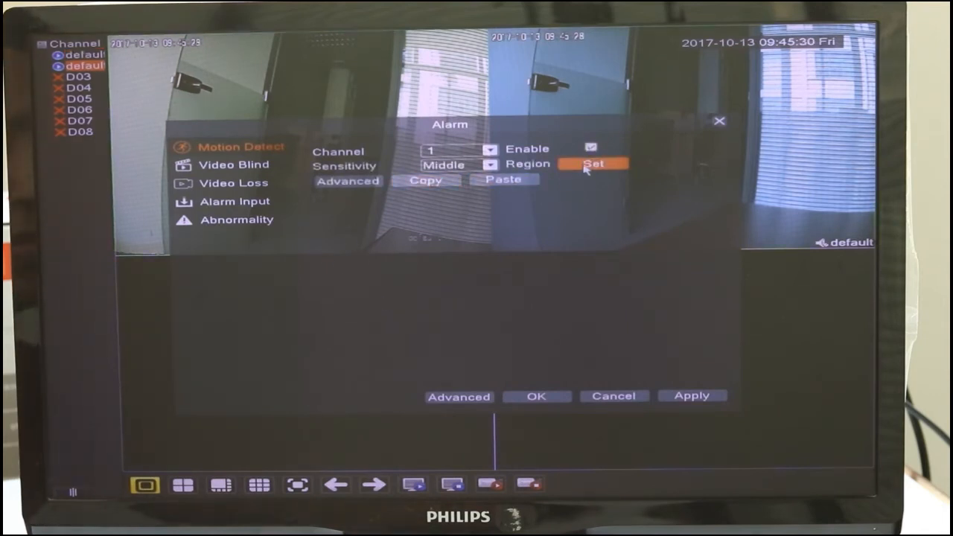
left_click(592, 161)
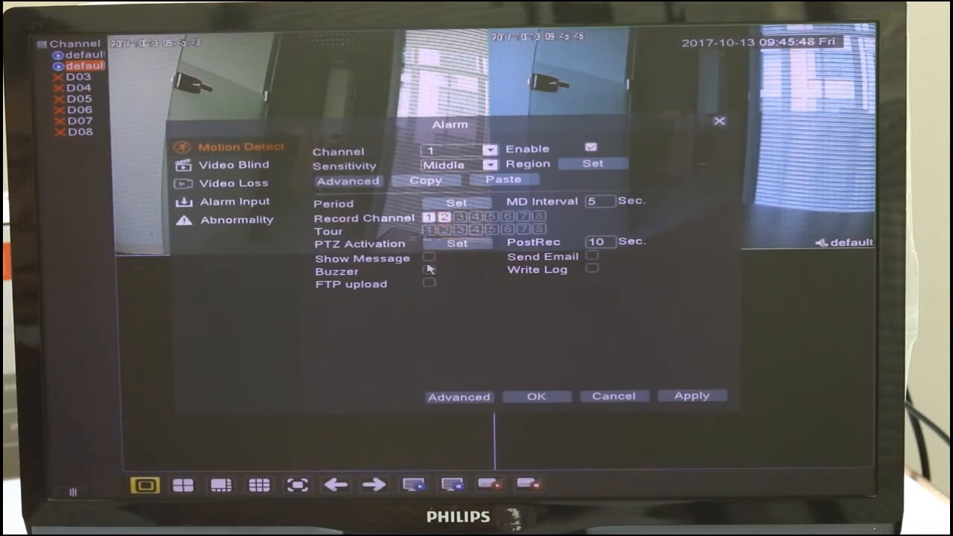
- Enable Send Email for channel 1 motion alarms and save the settings
left_click(429, 256)
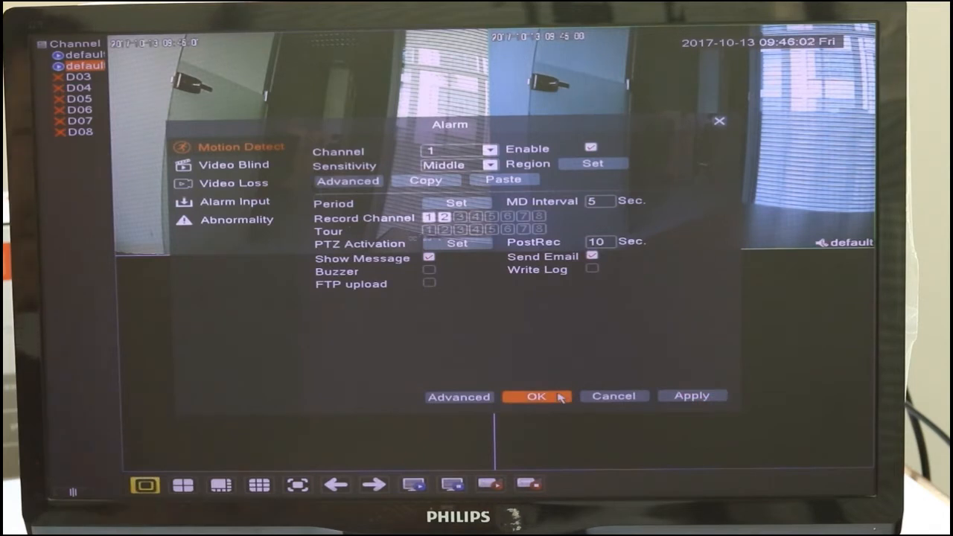
left_click(536, 396)
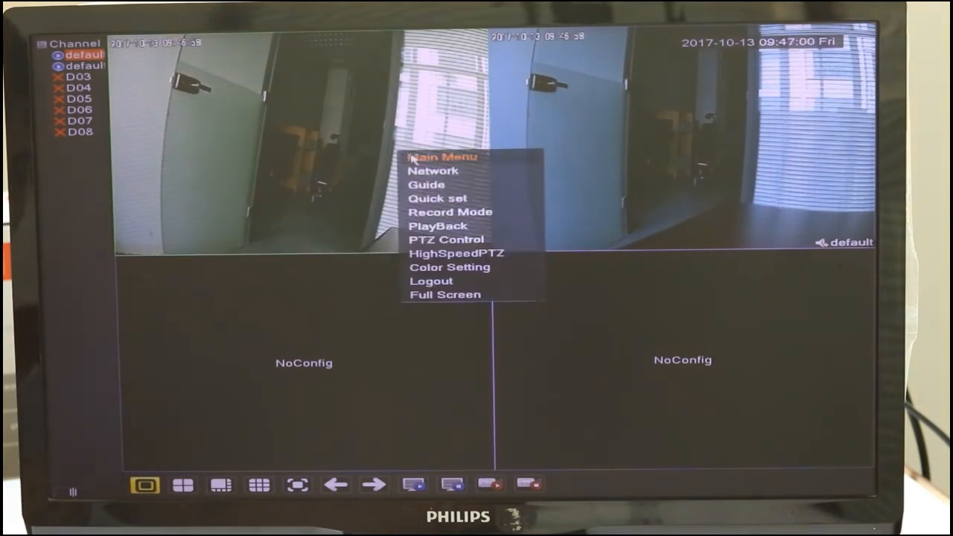
- Go to the Network E-Mail settings page with the SMTP fields
left_click(441, 156)
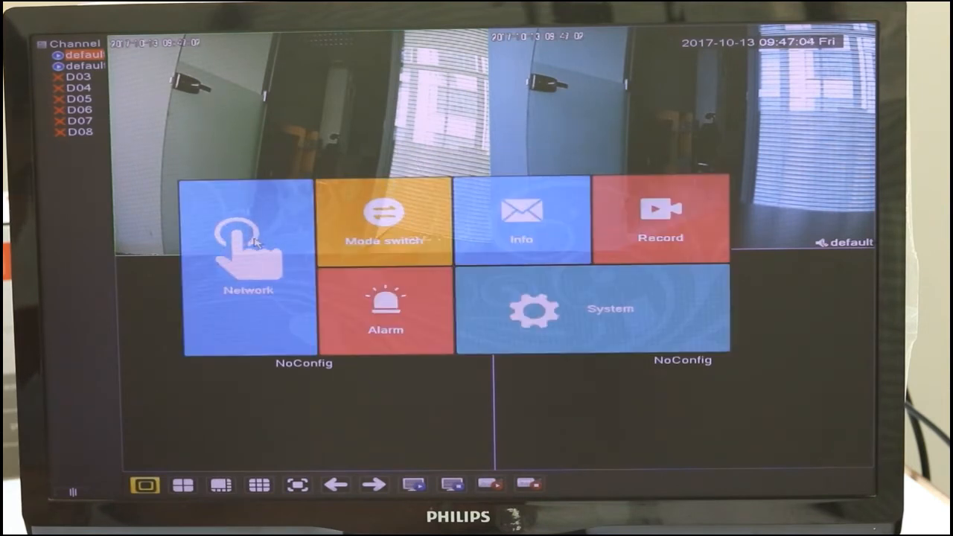
left_click(249, 246)
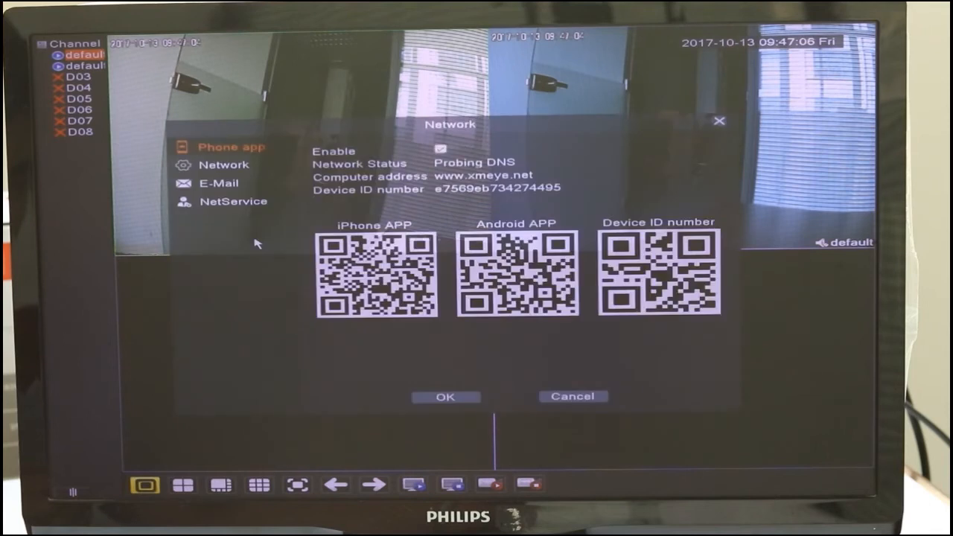
left_click(219, 183)
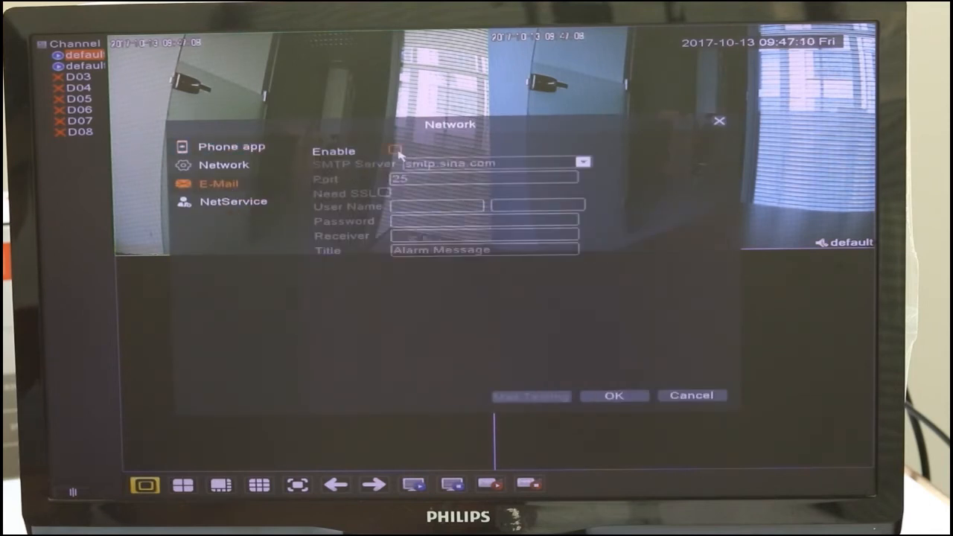
- Enable e-mail alarms and choose smtp.gmail.com as the SMTP server
left_click(393, 149)
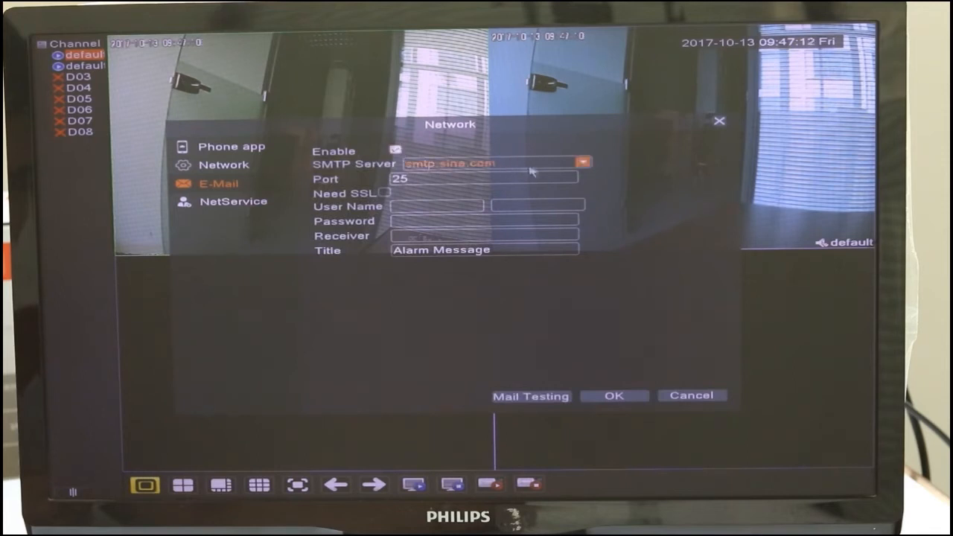
left_click(581, 162)
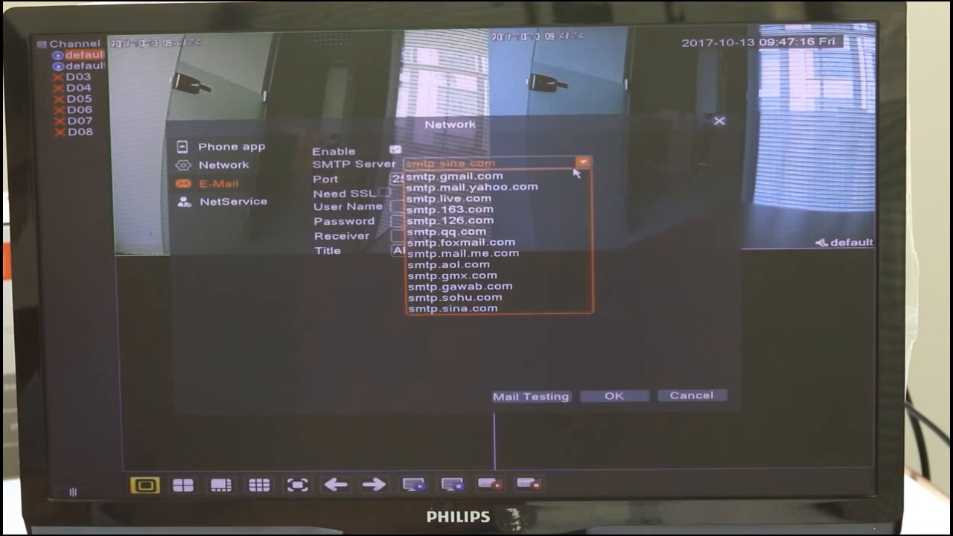
mouse_move(558, 185)
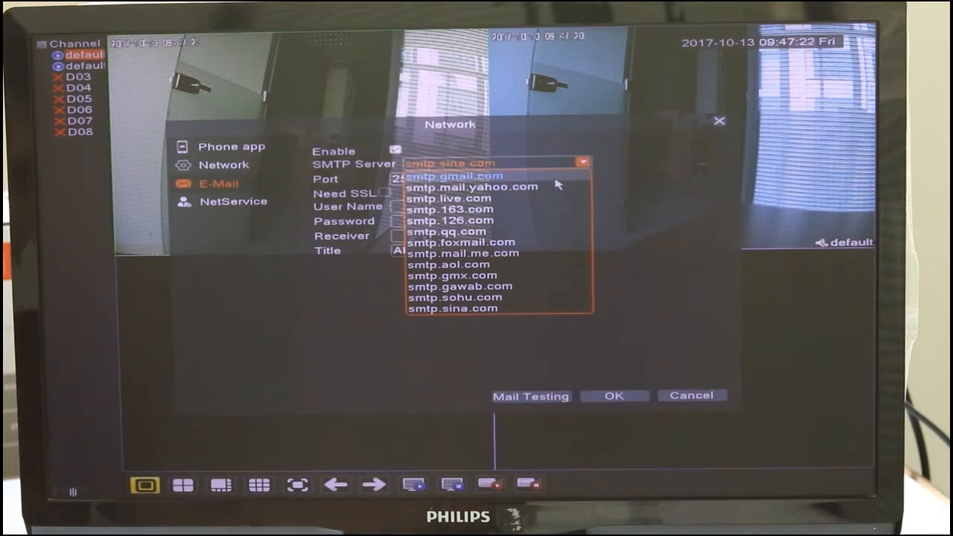
left_click(444, 174)
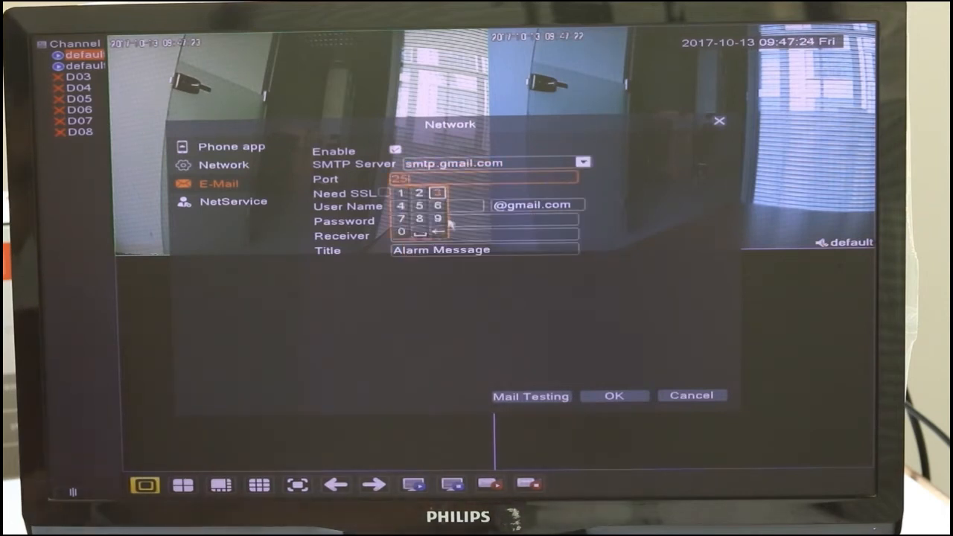